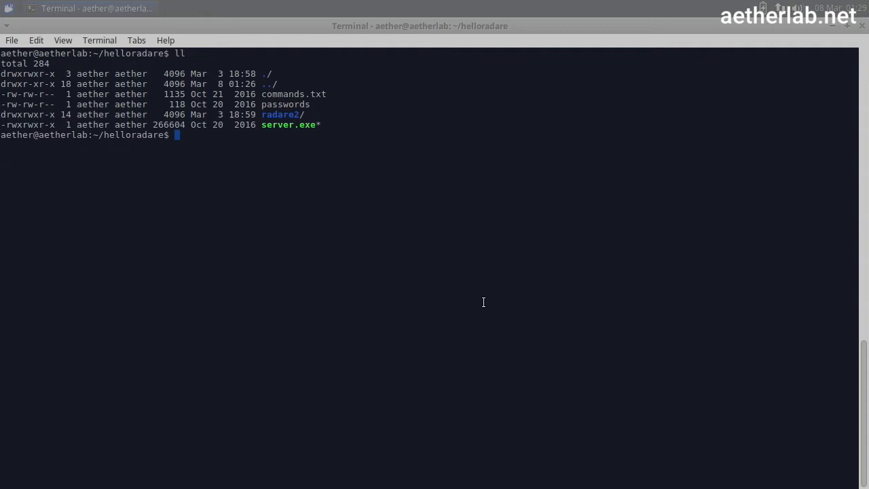
Step: Identify server.exe as a 32-bit ELF executable with 'file', then launch ./server.exe
{"action": "type", "text": "file server.exe"}
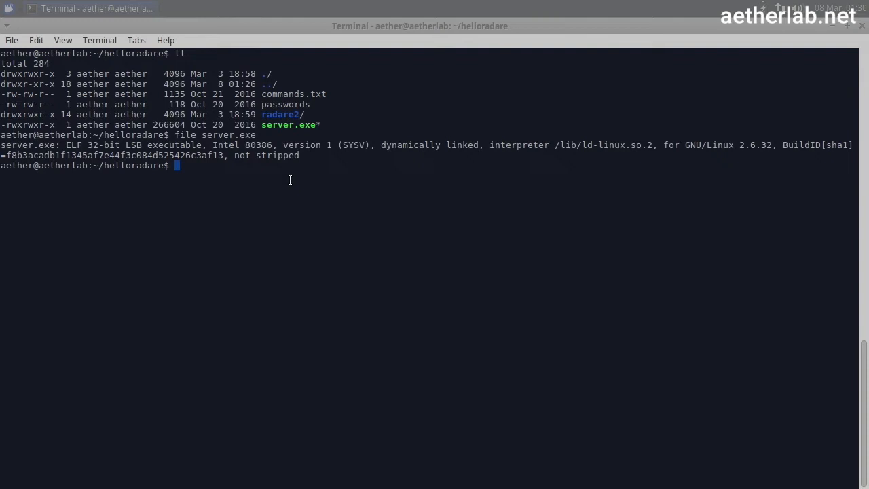
{"action": "type", "text": "./ser"}
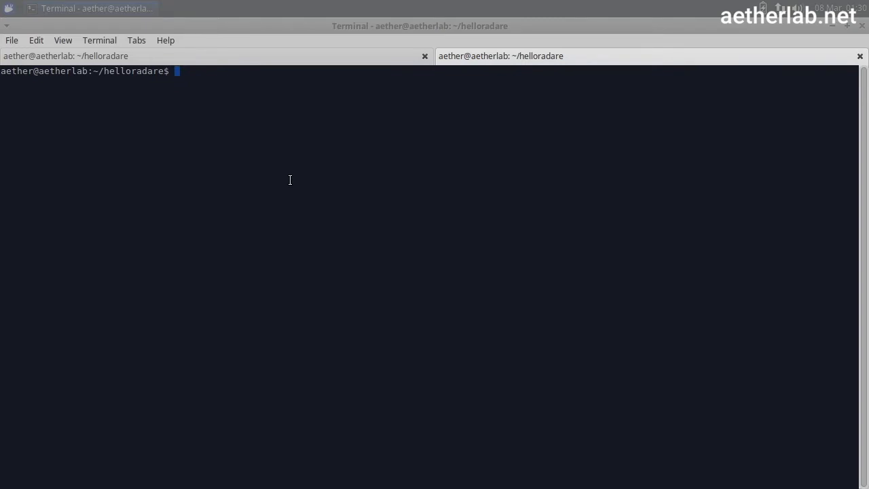
Step: Run 'sudo netstat -apnt' and highlight server.exe listening on 127.0.0.1:14884
{"action": "type", "text": "sudo netstat"}
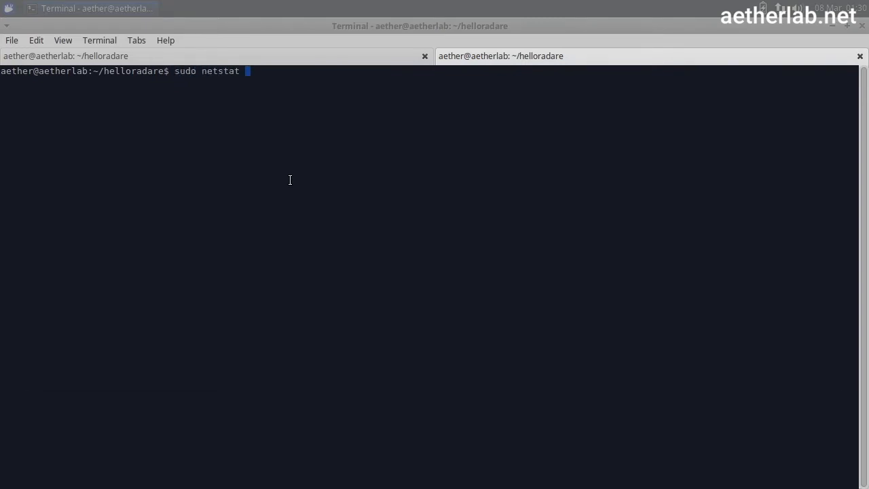
{"action": "type", "text": "-"}
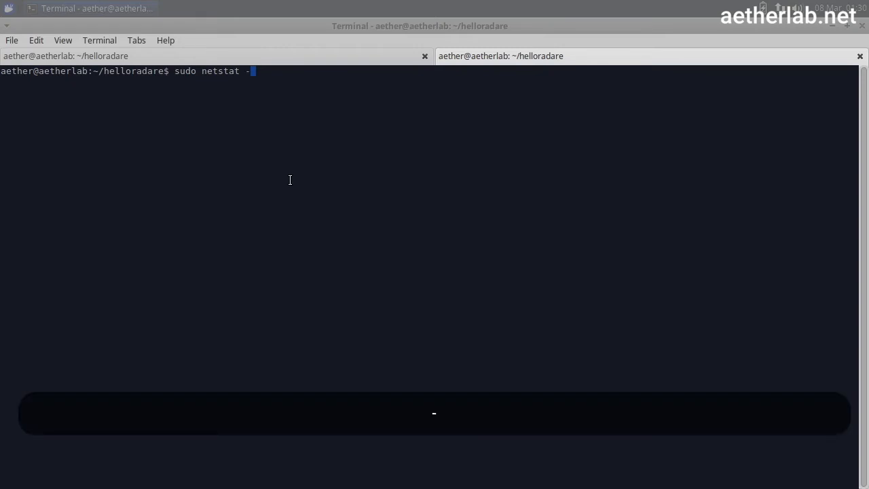
{"action": "type", "text": "apnt"}
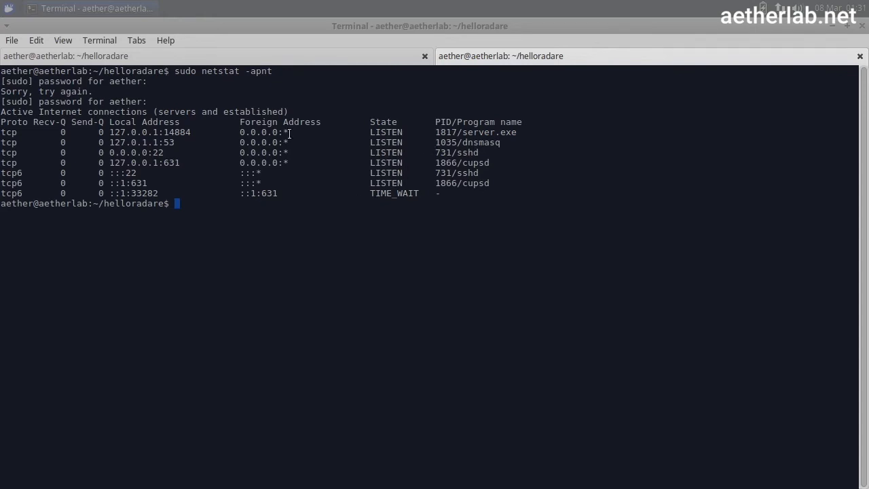
{"action": "mouse_move", "coordinate": [431, 139]}
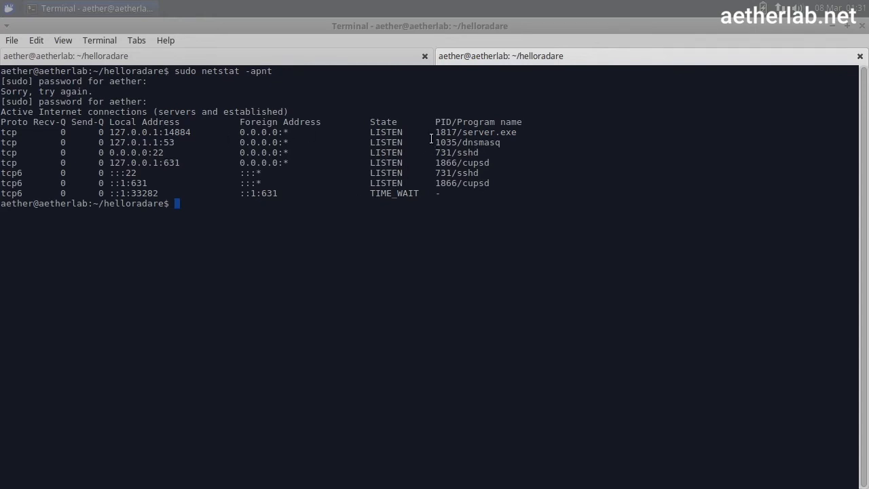
{"action": "mouse_move", "coordinate": [387, 133]}
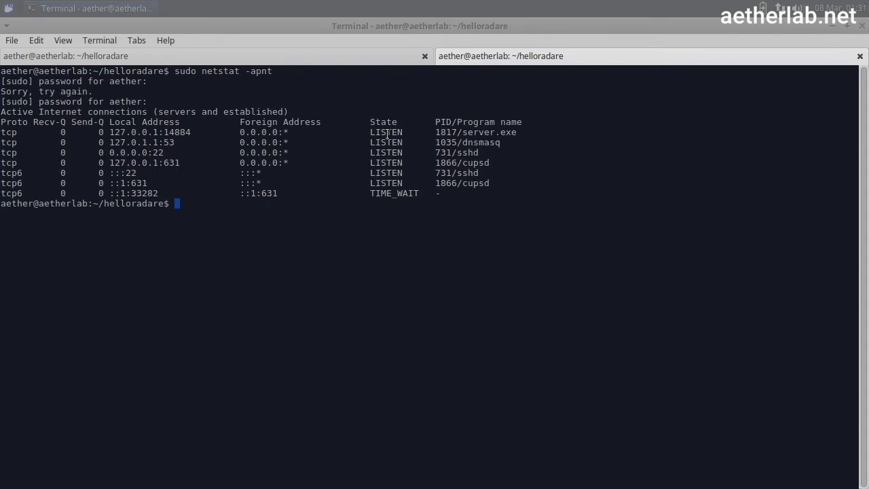
{"action": "double_click", "coordinate": [475, 132]}
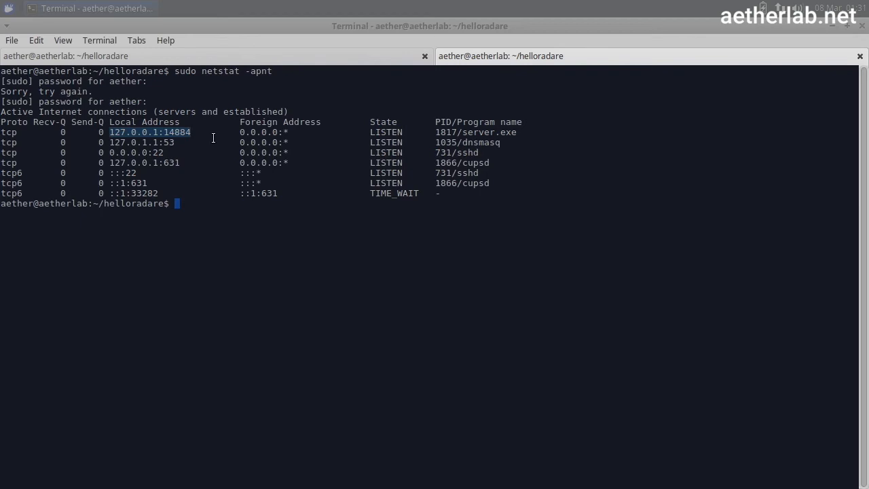
{"action": "mouse_move", "coordinate": [208, 230]}
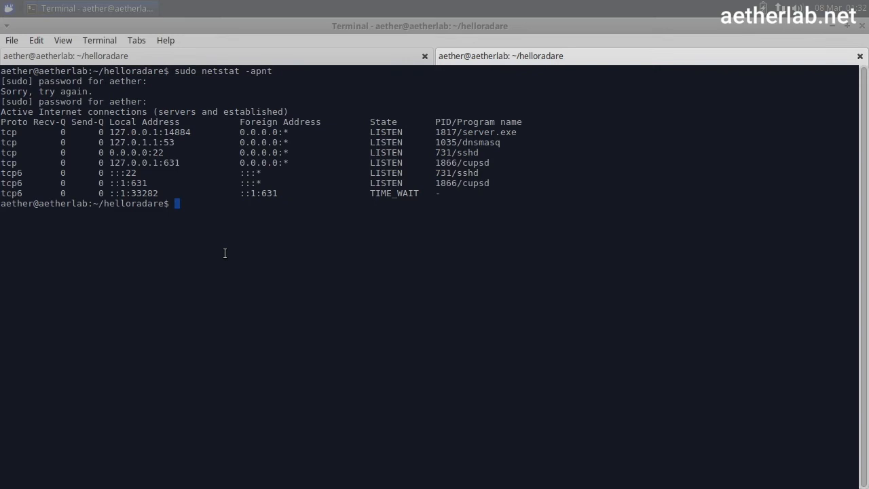
Step: Connect with 'nc localhost 14884' and enter username 'geri' at the Jabba's Plumbing prompt
{"action": "type", "text": "nc"}
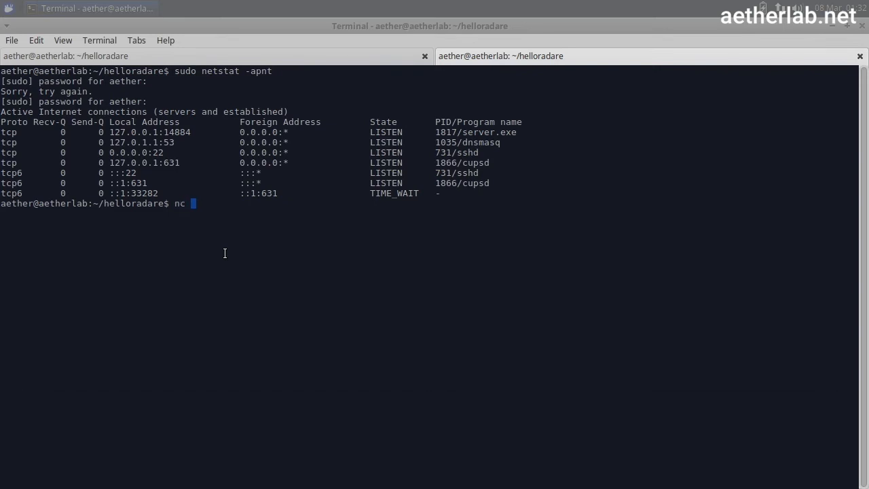
{"action": "type", "text": "l"}
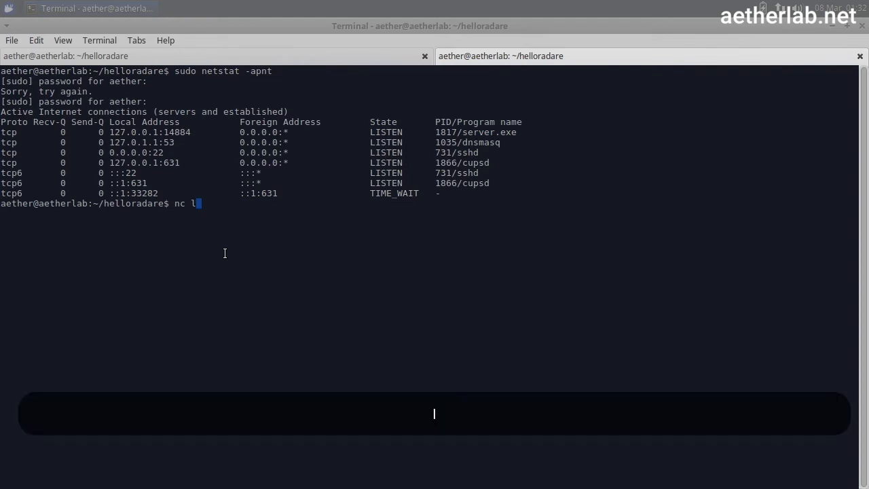
{"action": "type", "text": "ocalhost"}
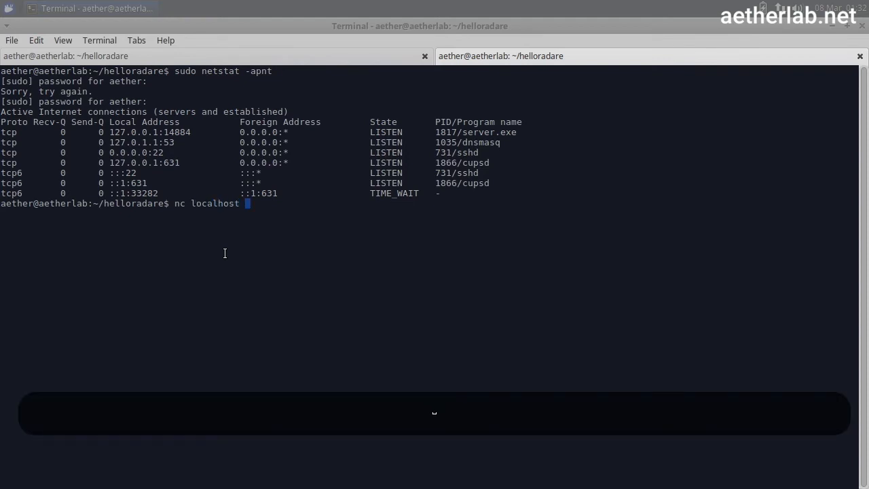
{"action": "type", "text": "14"}
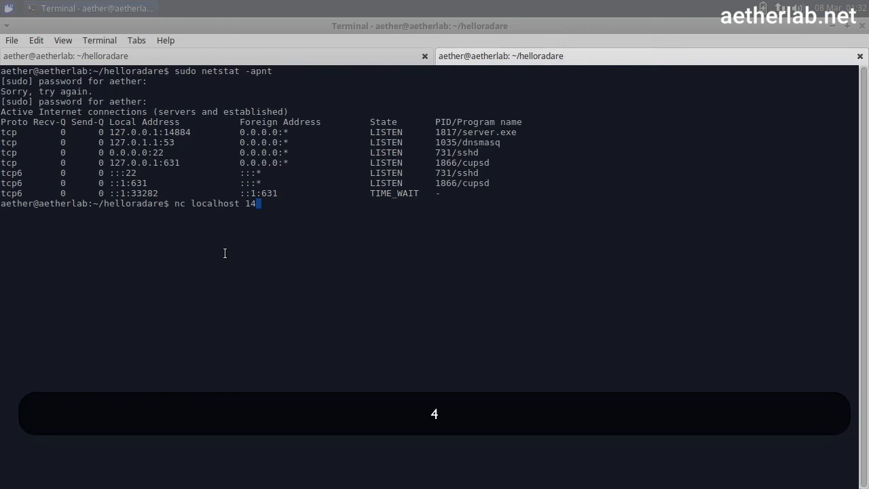
{"action": "type", "text": "884"}
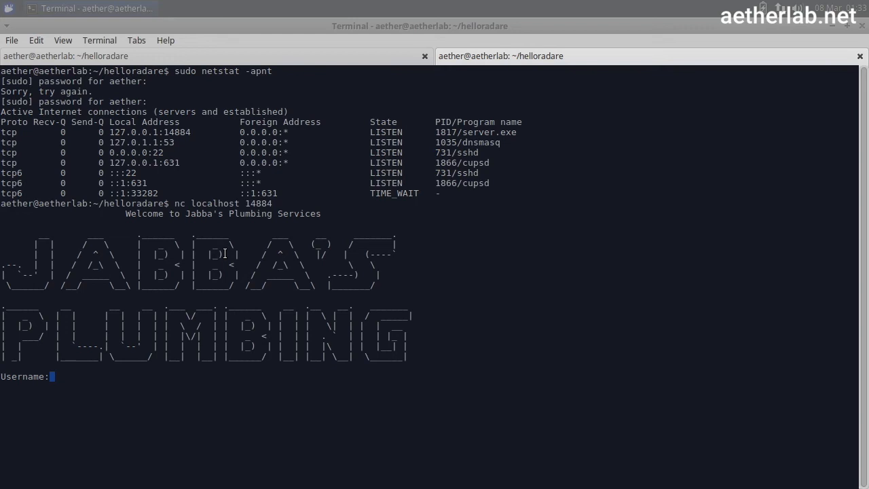
{"action": "type", "text": "geri"}
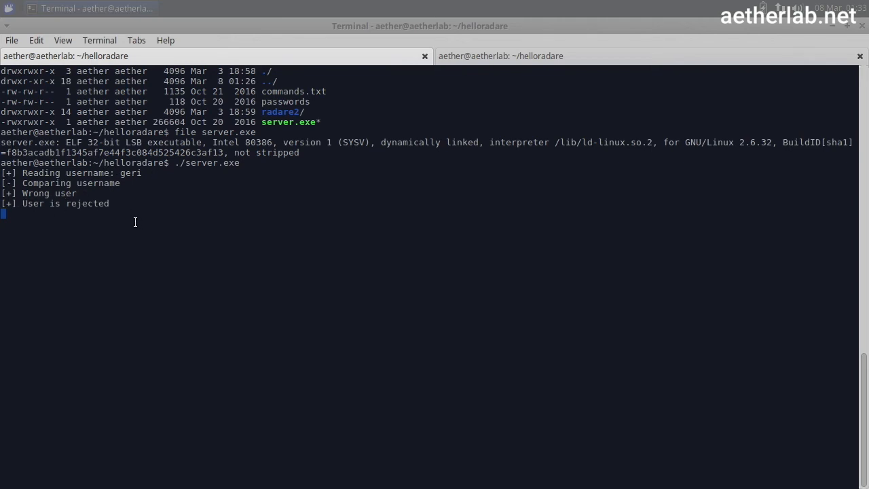
{"action": "mouse_move", "coordinate": [243, 218]}
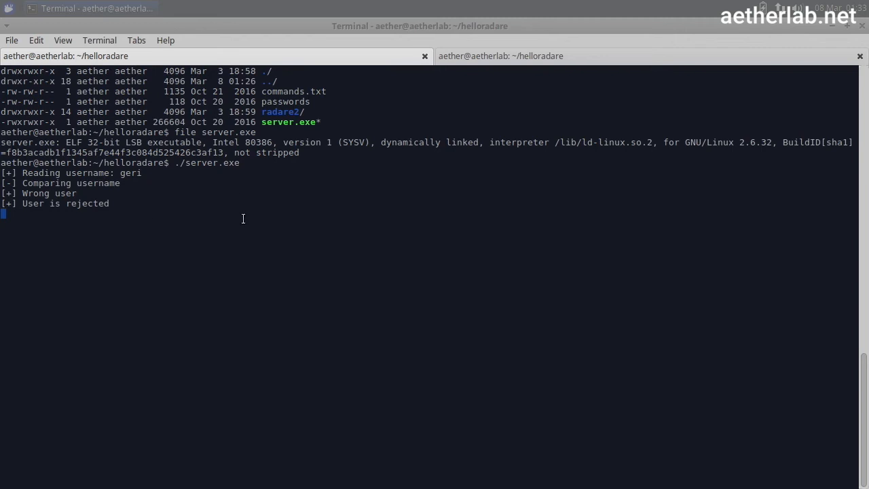
{"action": "mouse_move", "coordinate": [106, 187]}
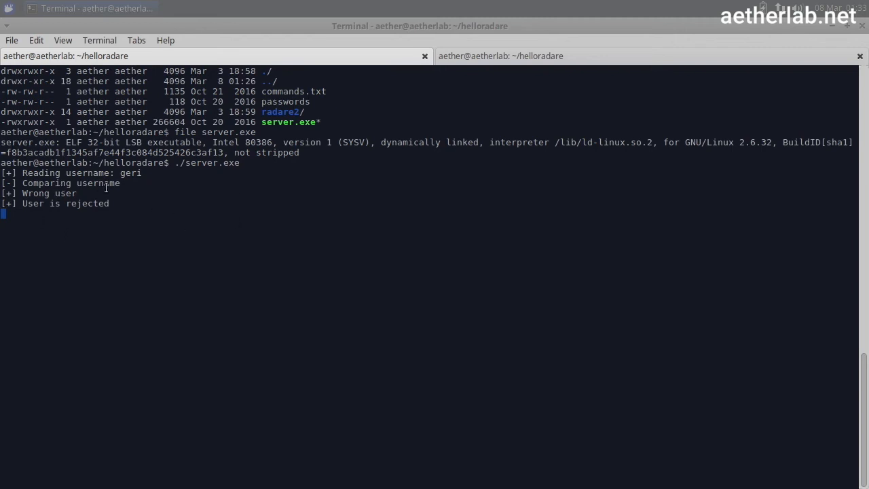
{"action": "mouse_move", "coordinate": [298, 174]}
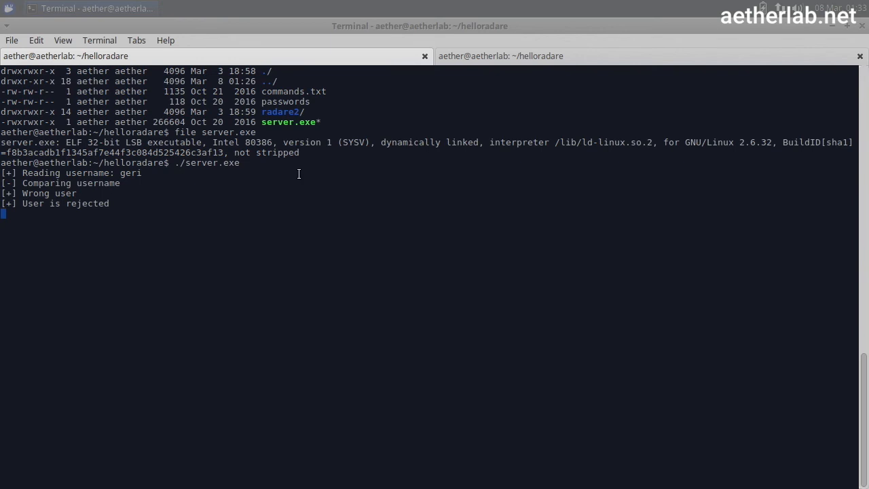